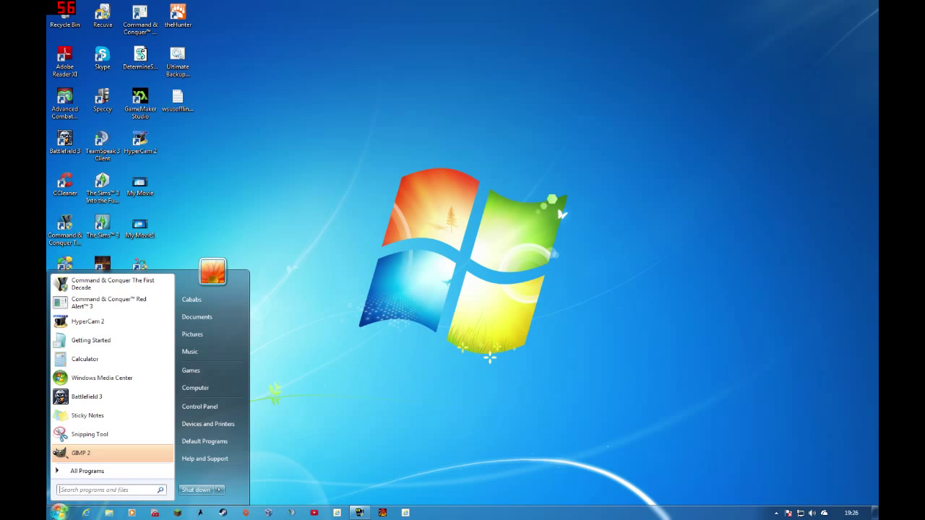
Step: Launch Windows Live Family Safety from All Programs > Windows Live in the Start menu
click(87, 471)
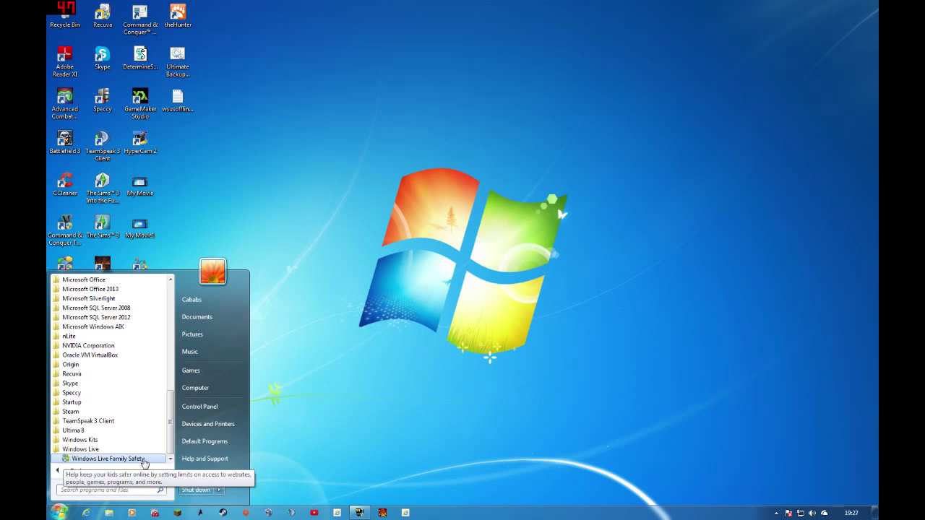
click(107, 459)
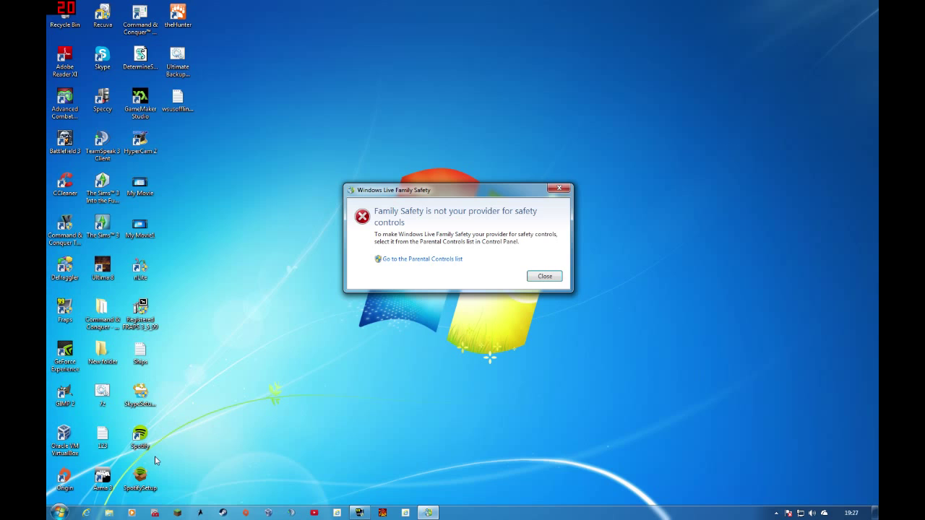
mouse_move(345, 440)
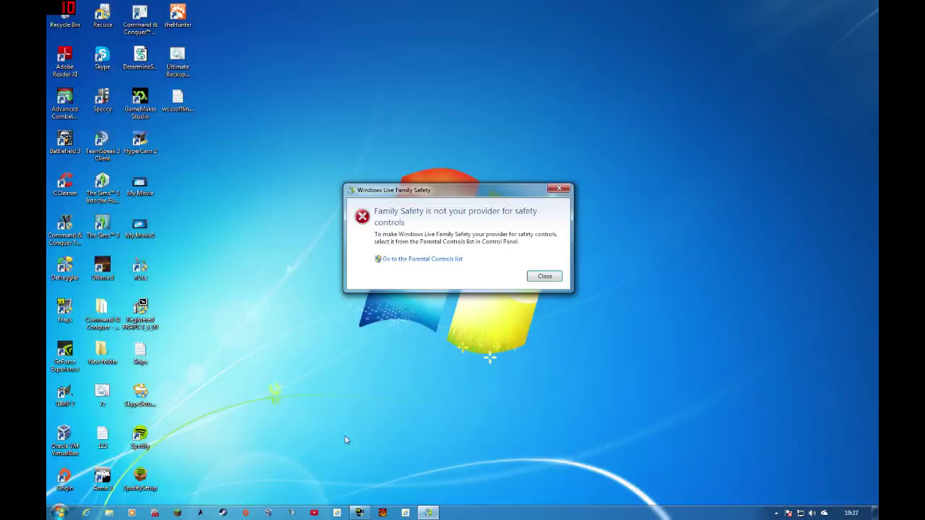
Step: Go from the 'not your provider' message to the Parental Controls page in Control Panel
click(422, 259)
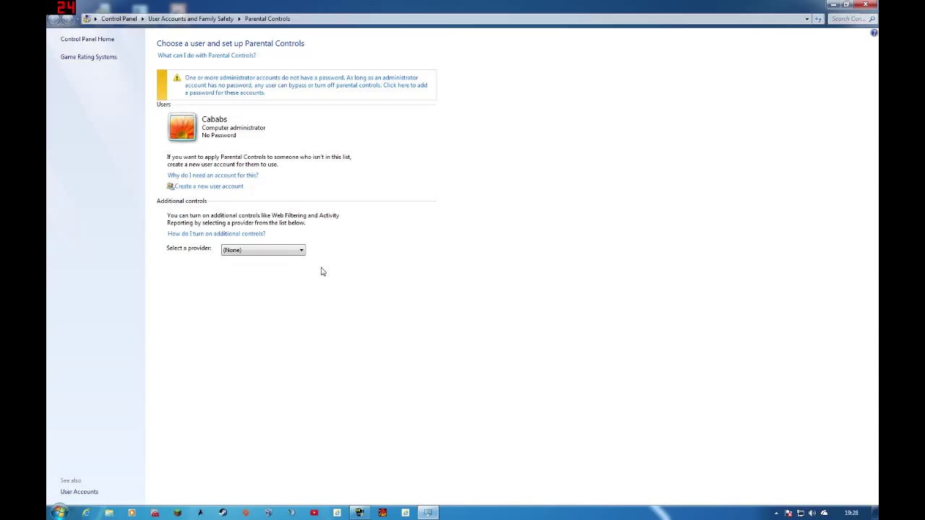
click(263, 249)
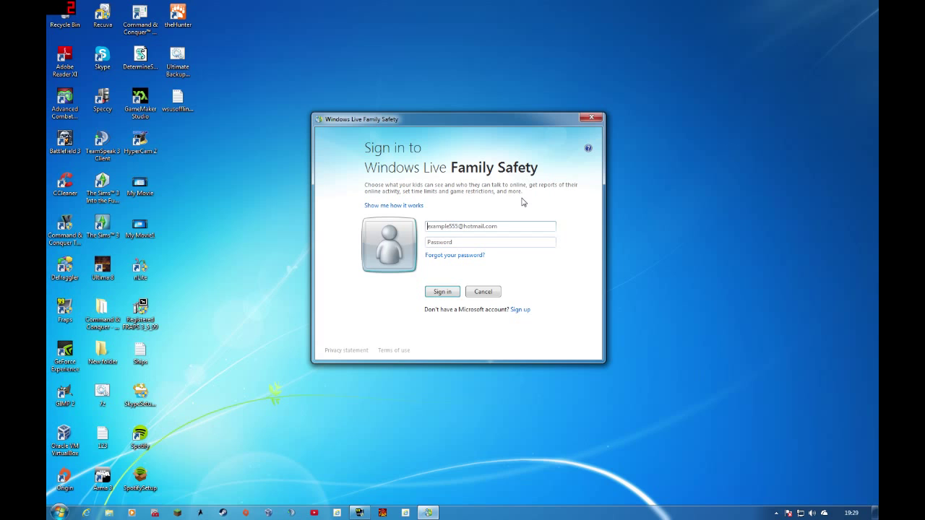
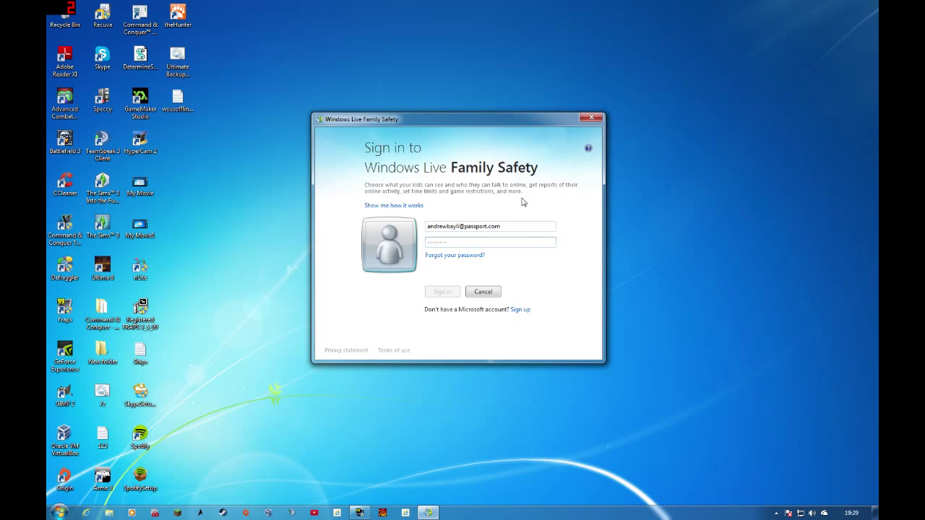
click(442, 292)
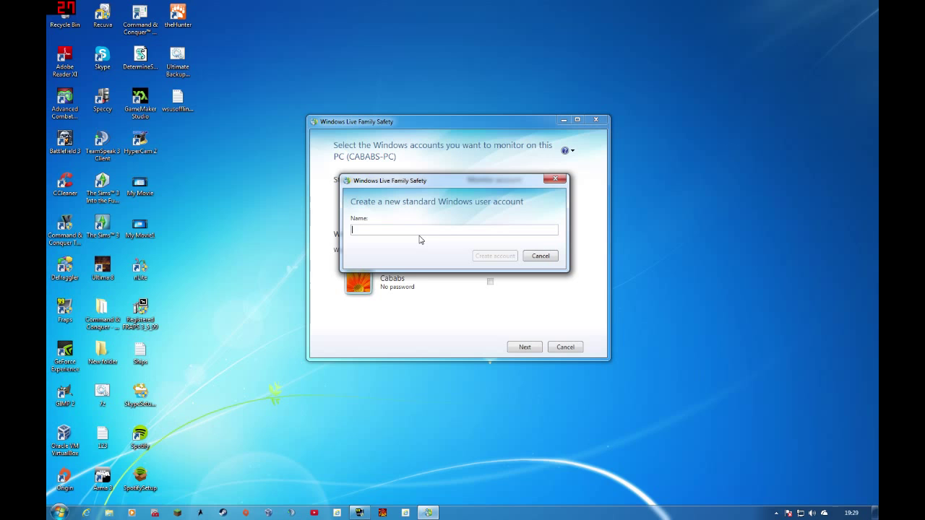
Step: Create the standard account MyChild-Tim and save its matching to a Family Safety member
text(M)
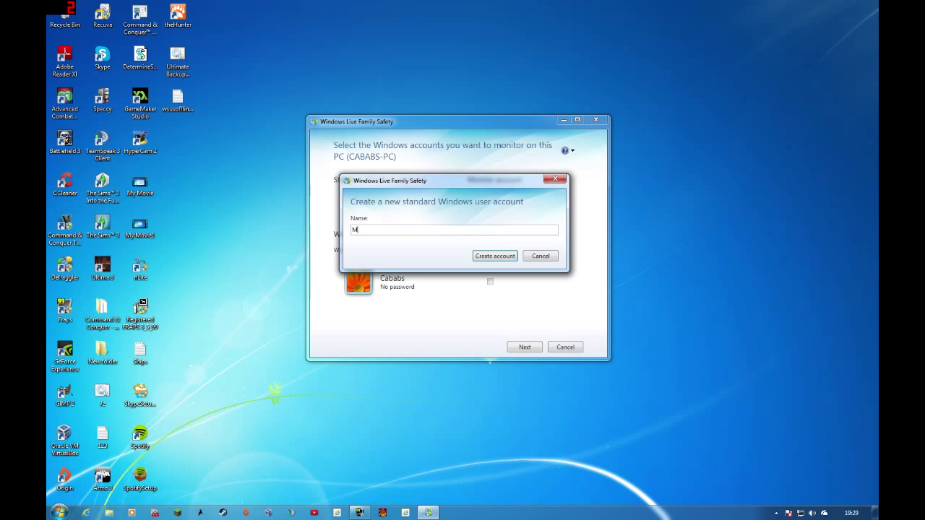
text(yChild-Tim)
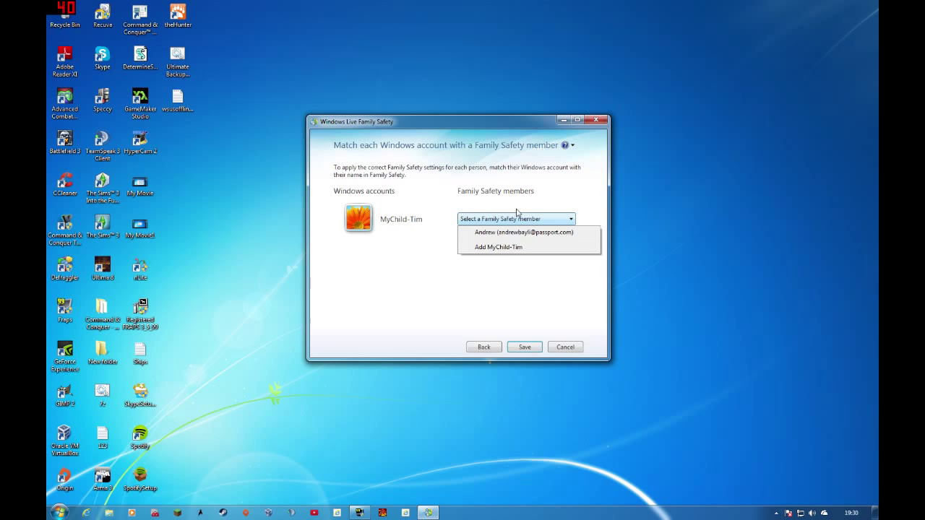
mouse_move(549, 266)
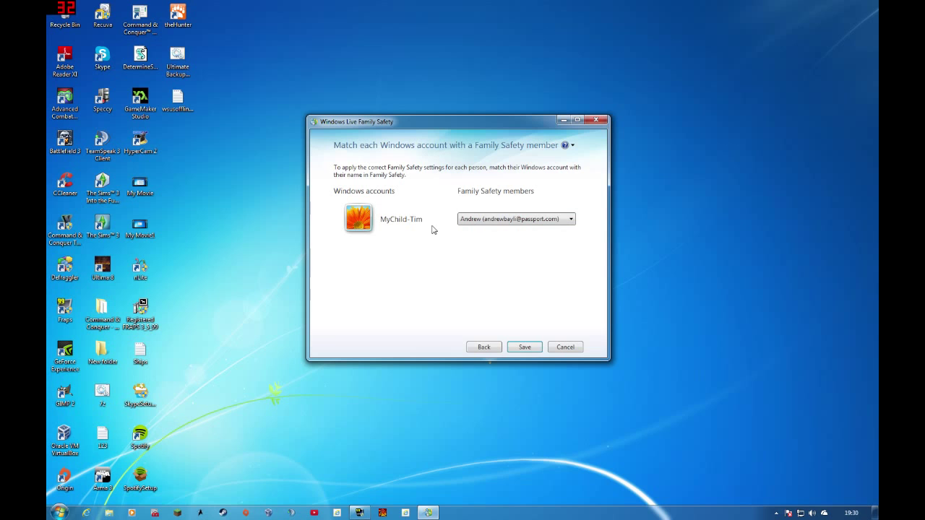
click(524, 347)
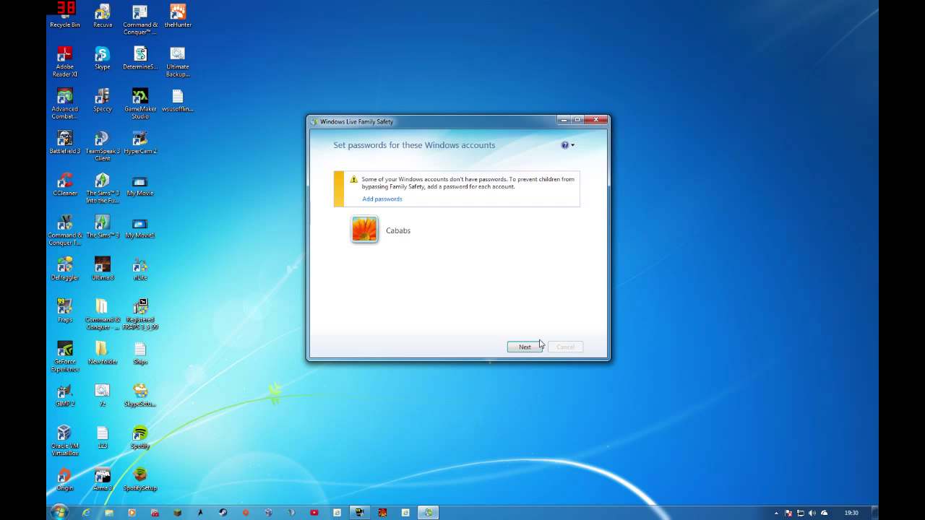
mouse_move(377, 240)
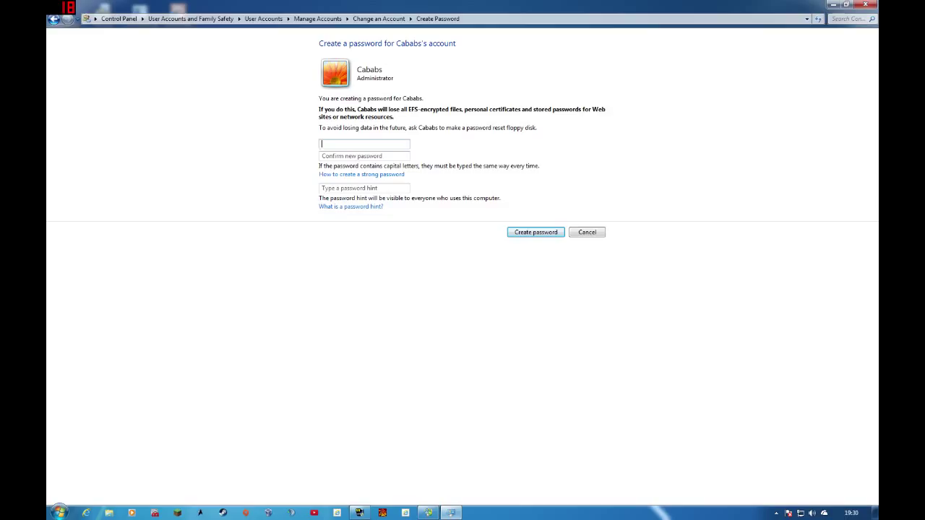
Step: Create a password for the unprotected administrator account
click(587, 231)
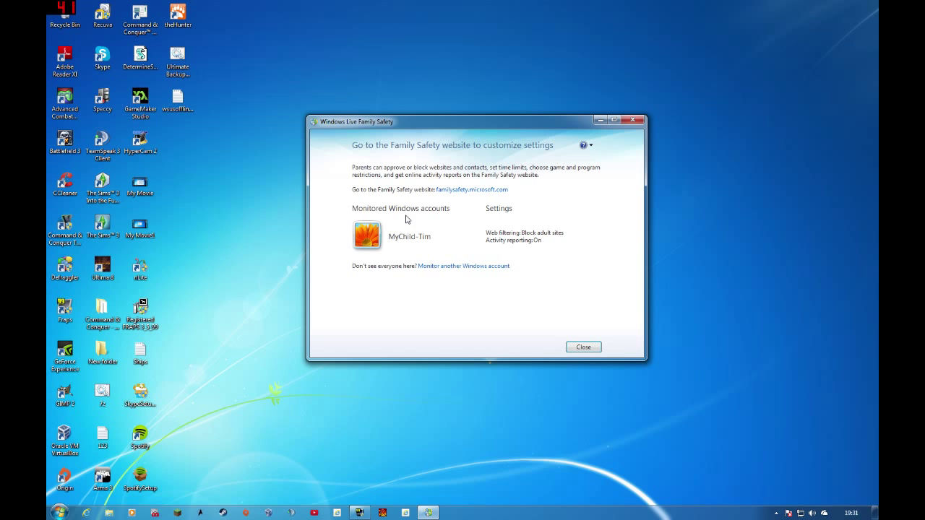
Step: Close the setup summary and go to familysafety.microsoft.com from the Family Safety Filter window
click(583, 347)
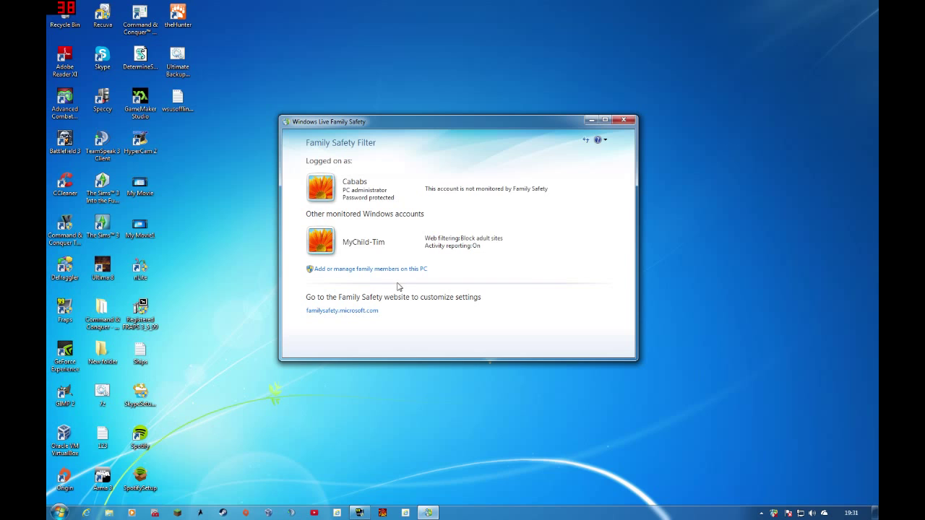
mouse_move(353, 332)
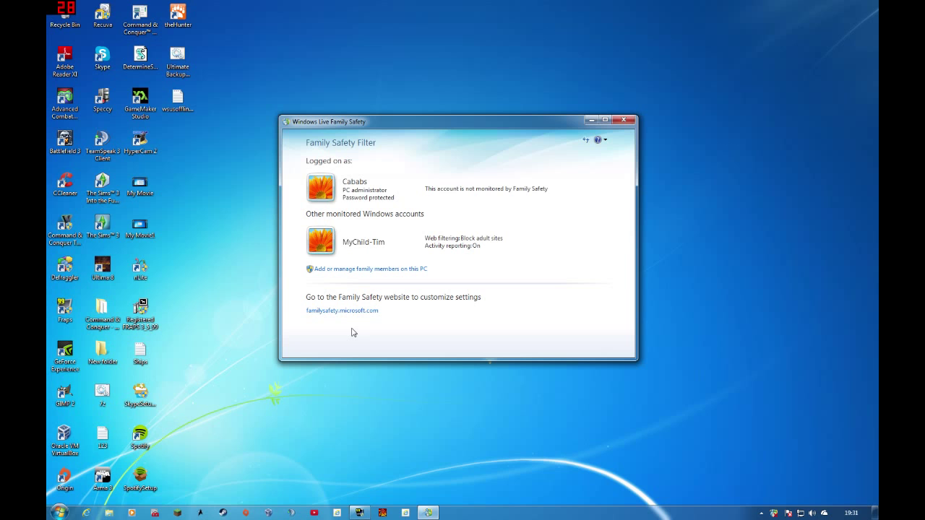
click(341, 309)
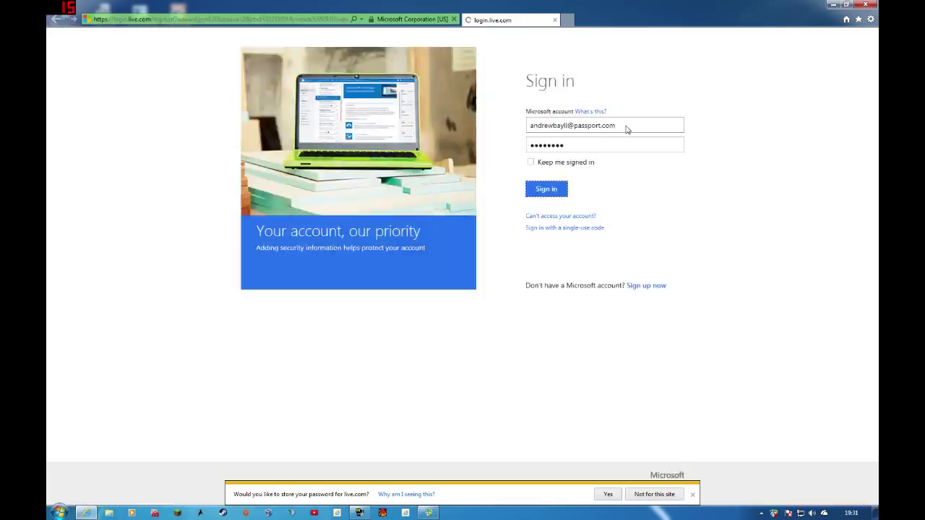
Step: Sign in, go to the Family overview and select MyChild-Tim to reach his settings
click(546, 188)
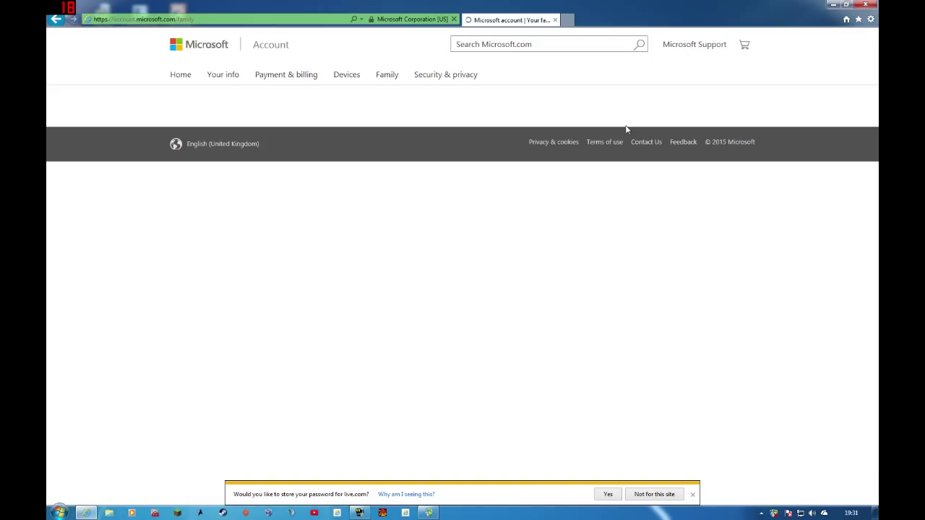
click(388, 75)
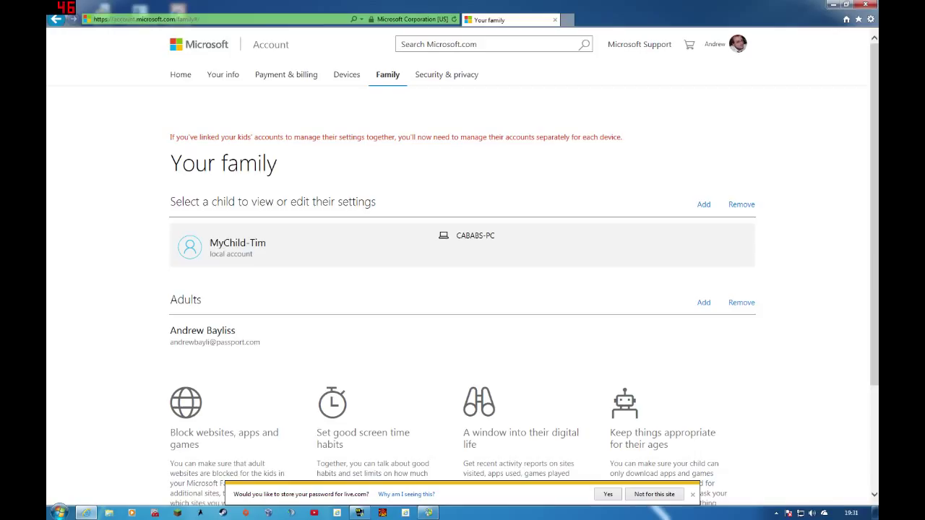
click(237, 247)
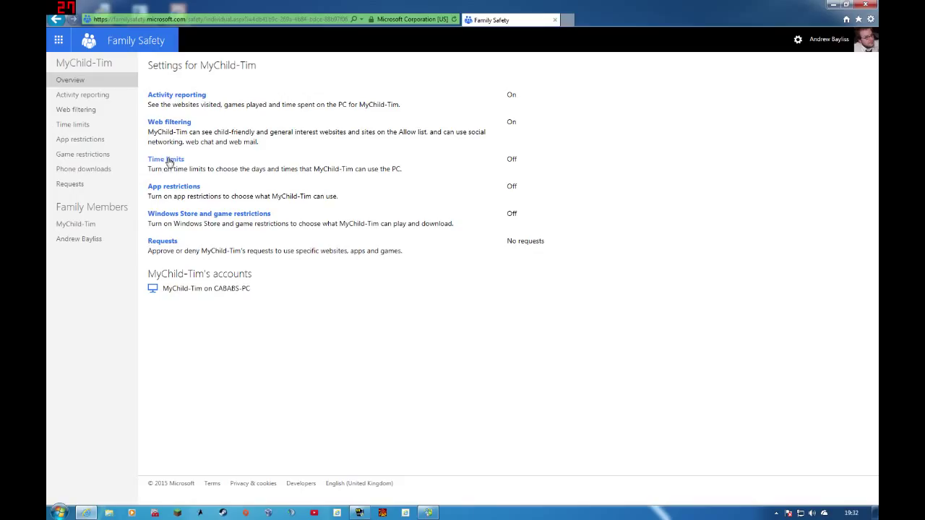
Step: View MyChild-Tim's weekly activity report, then move on to his web filtering restrictions page
click(177, 94)
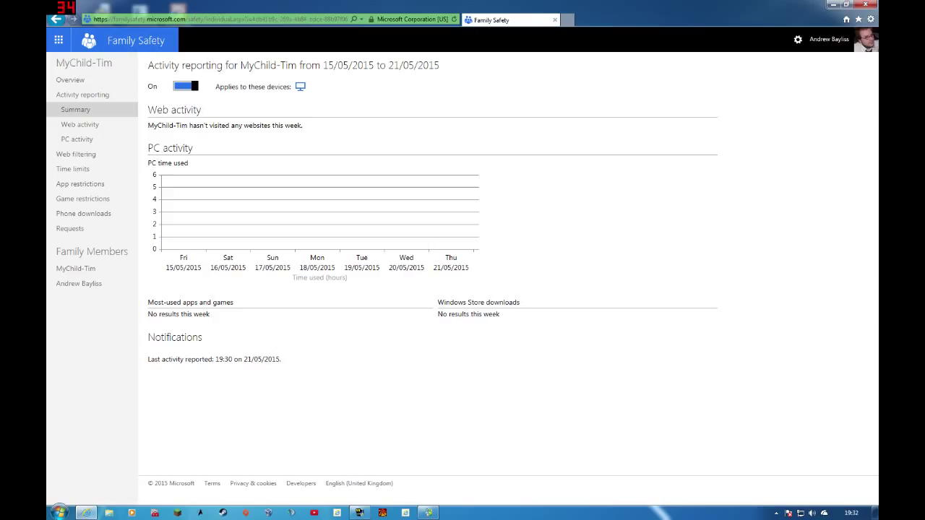
click(76, 110)
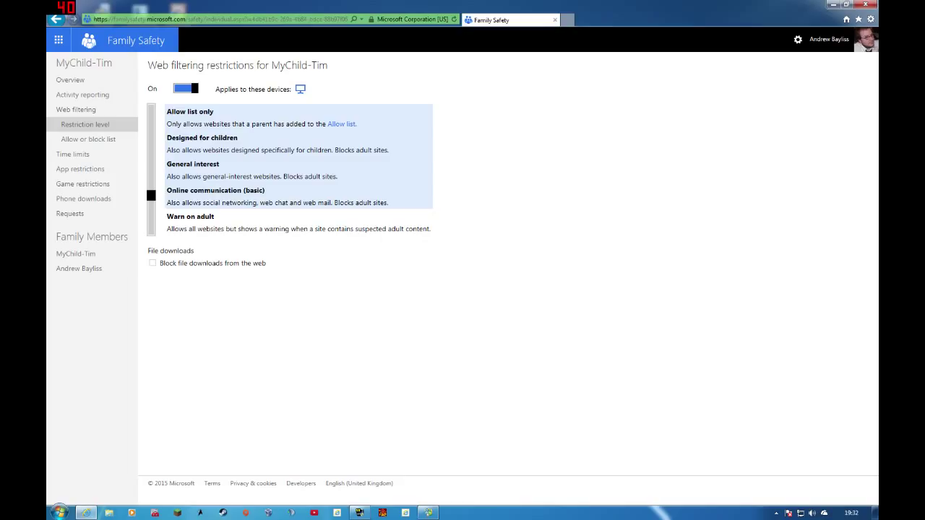
Step: Move the web filtering restriction level slider down to 'Warn on adult'
click(289, 223)
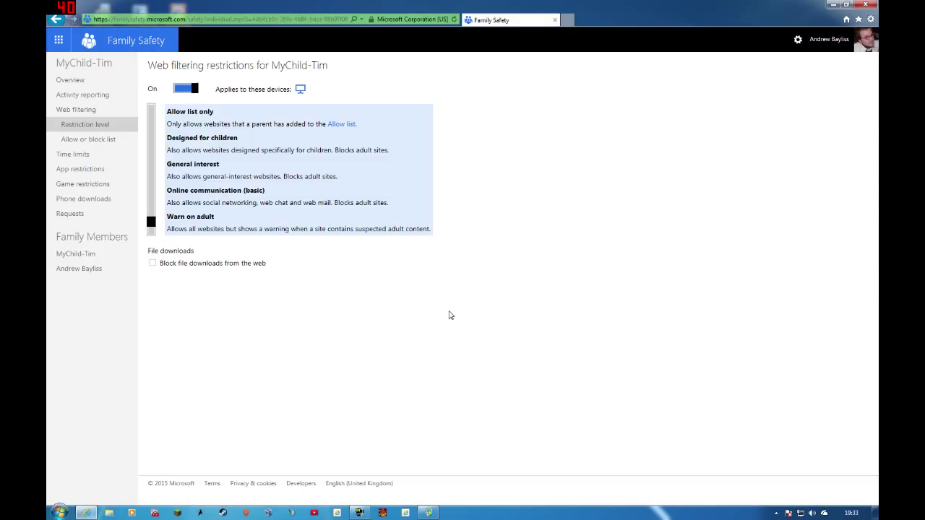
Step: Enable 'Block file downloads from the web' under File downloads
click(153, 264)
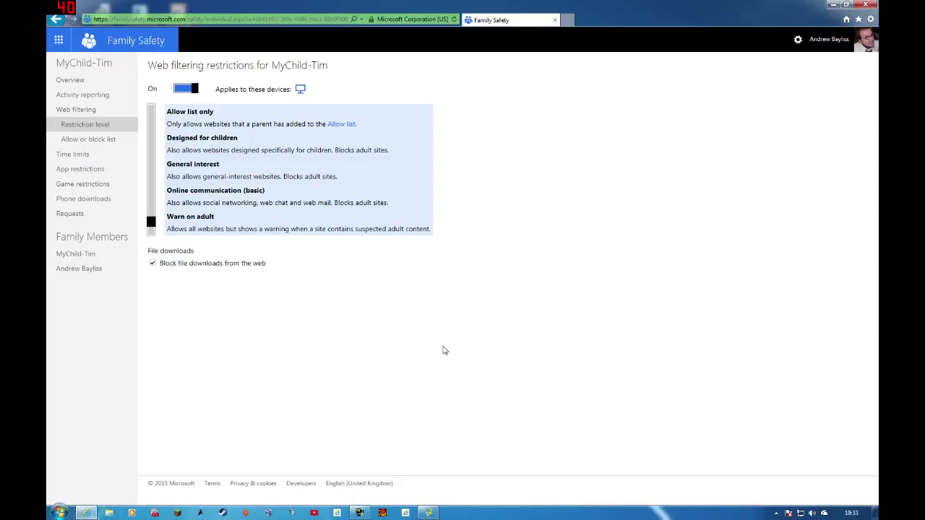
mouse_move(434, 317)
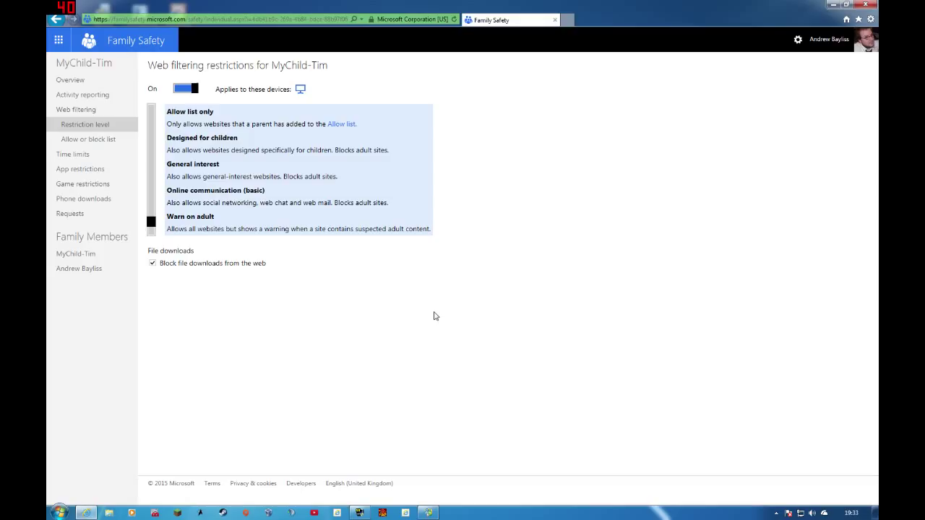
mouse_move(143, 288)
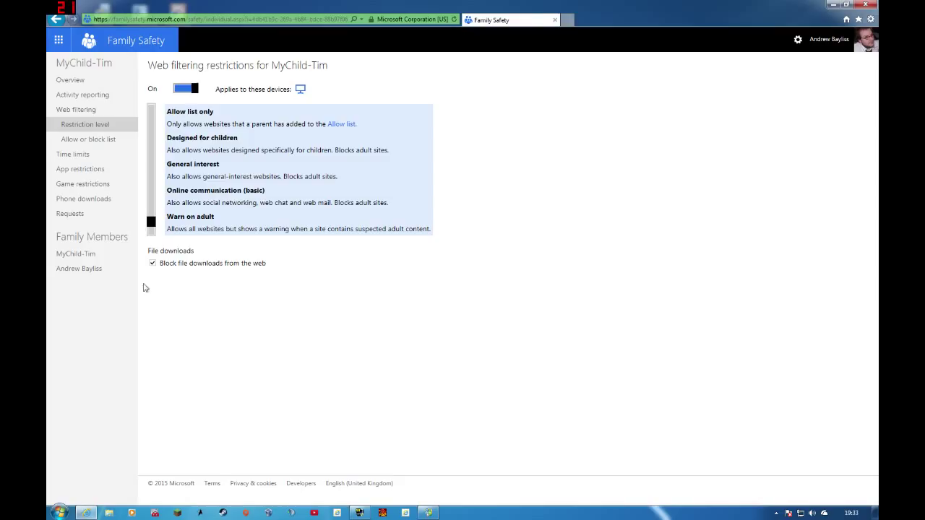
mouse_move(180, 282)
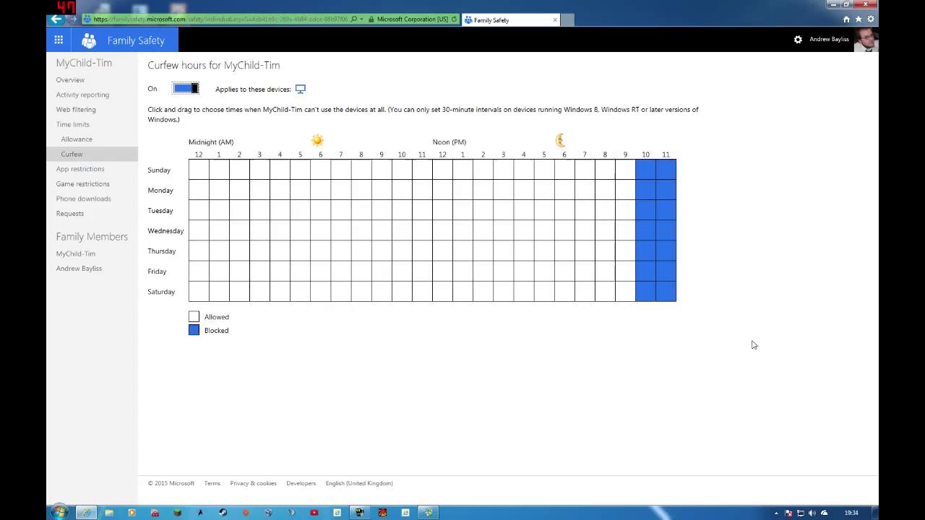
Step: Block all days from midnight to 5 pm on the curfew grid and go to the Allowance page
drag(189, 165, 538, 324)
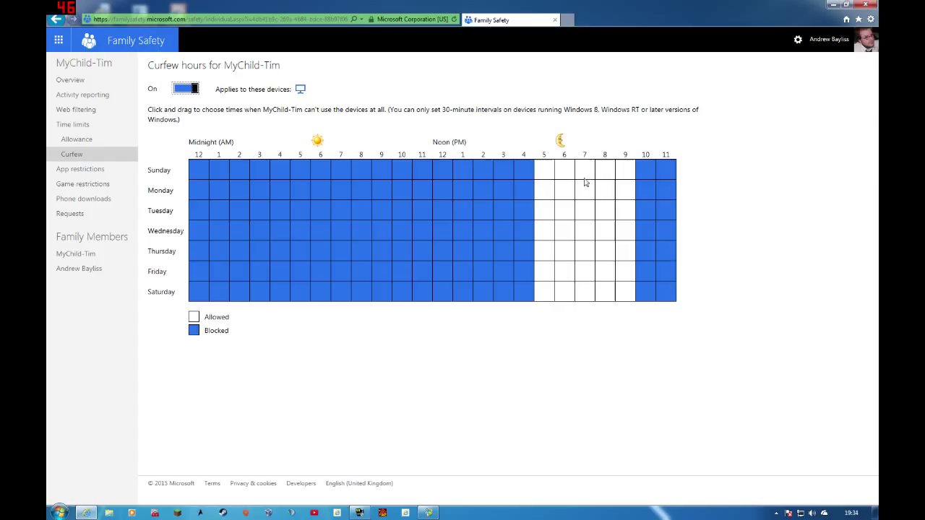
click(77, 138)
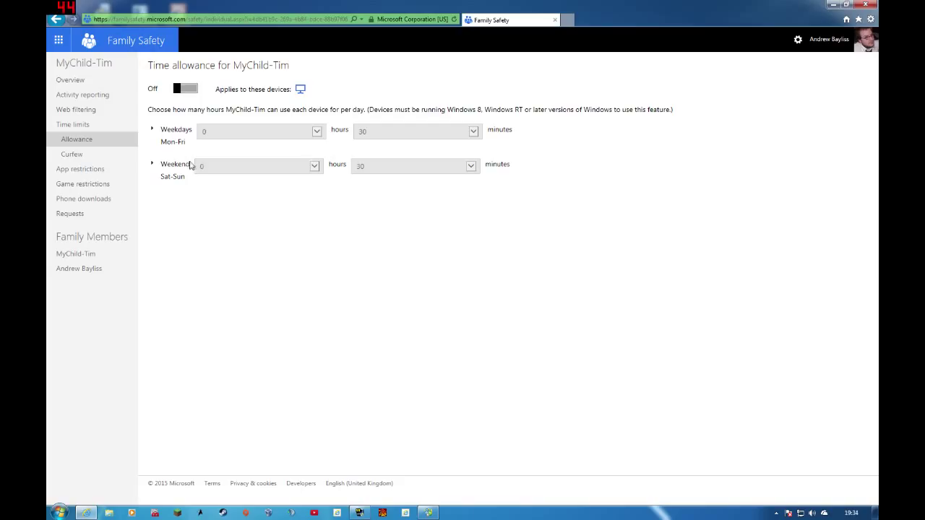
Step: Turn the allowance on with 5 hours weekdays and 7 weekends, then turn curfew off
click(185, 89)
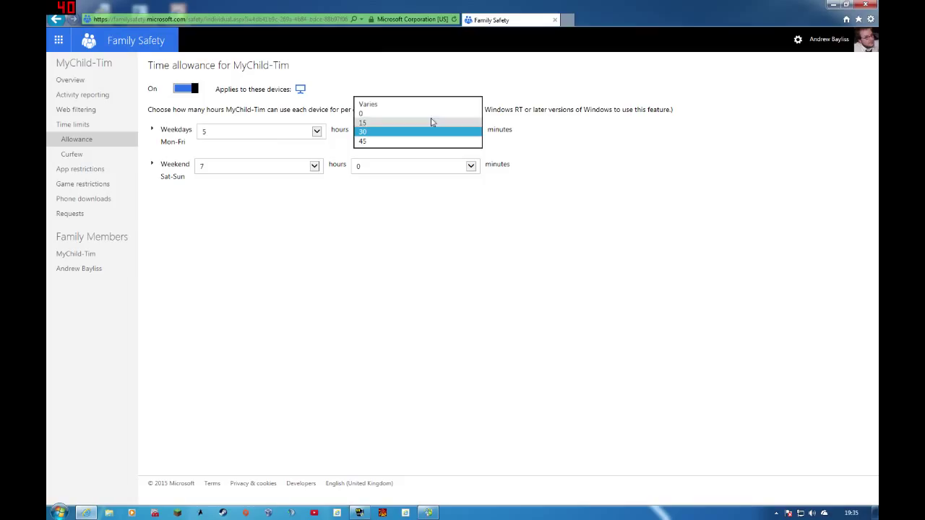
click(72, 153)
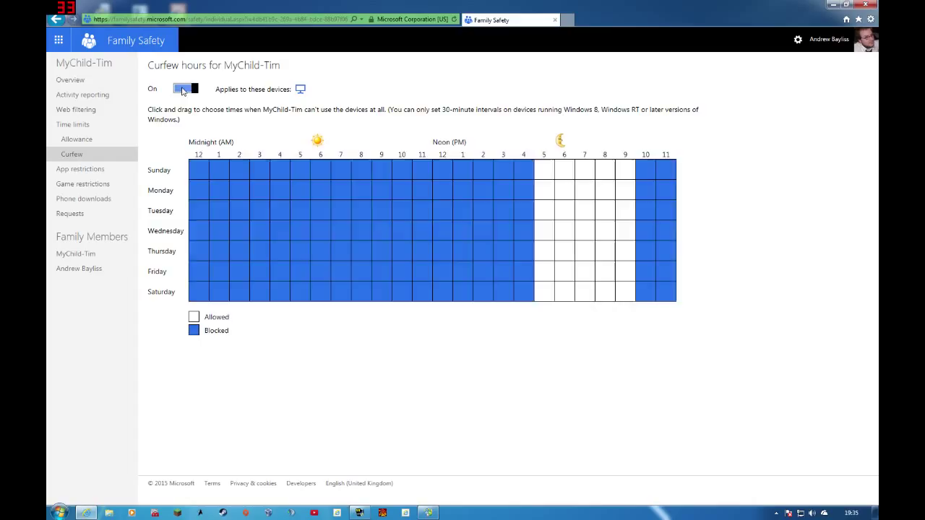
click(185, 88)
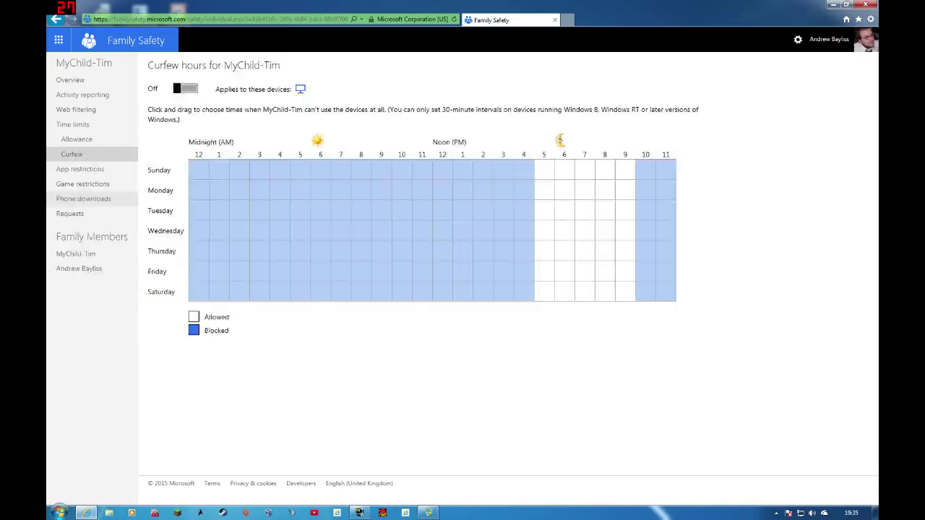
click(78, 268)
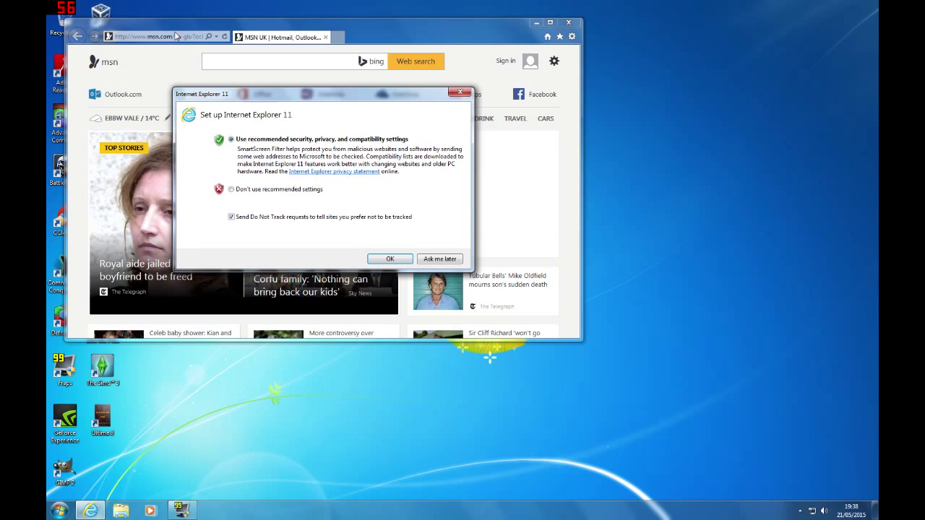
Step: Accept the 'Set up Internet Explorer 11' dialog with OK to reach the browser
click(391, 259)
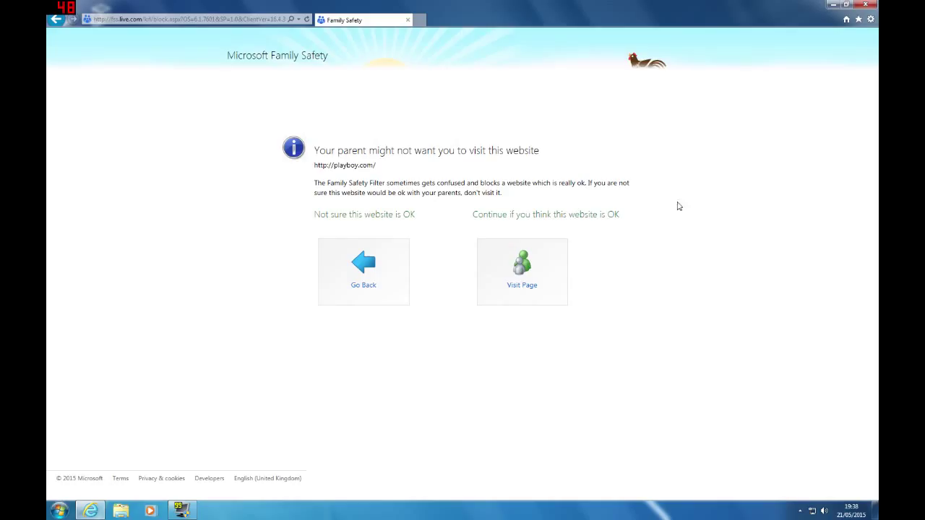
mouse_move(437, 220)
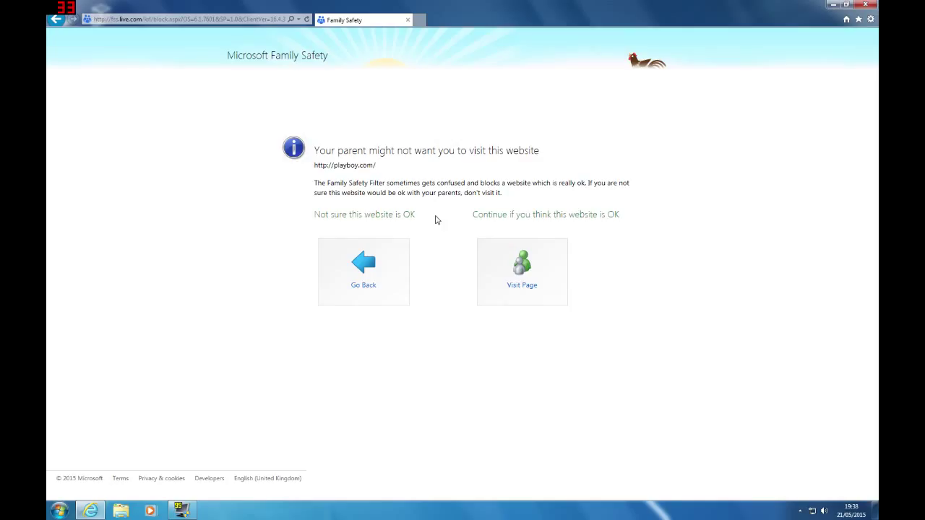
Step: Choose Visit Page on the parental warning so playboy.com loads anyway
click(522, 272)
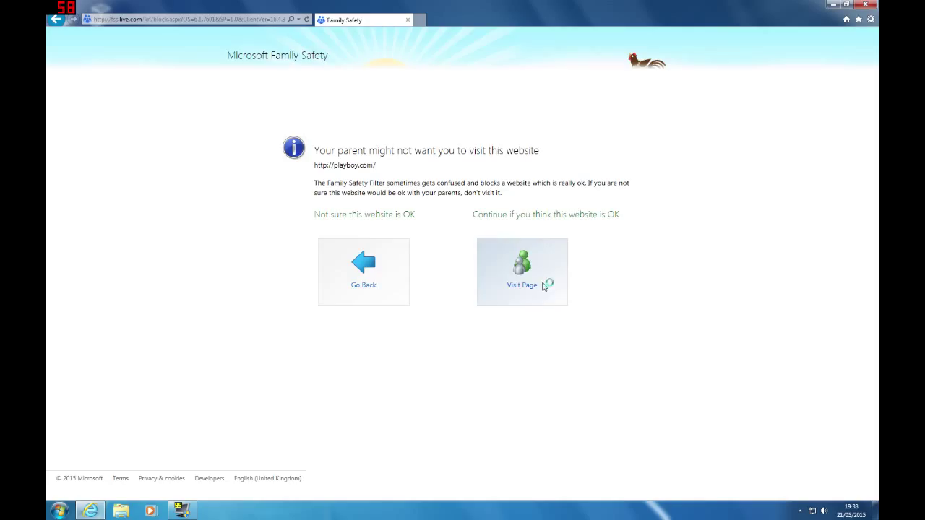
click(522, 285)
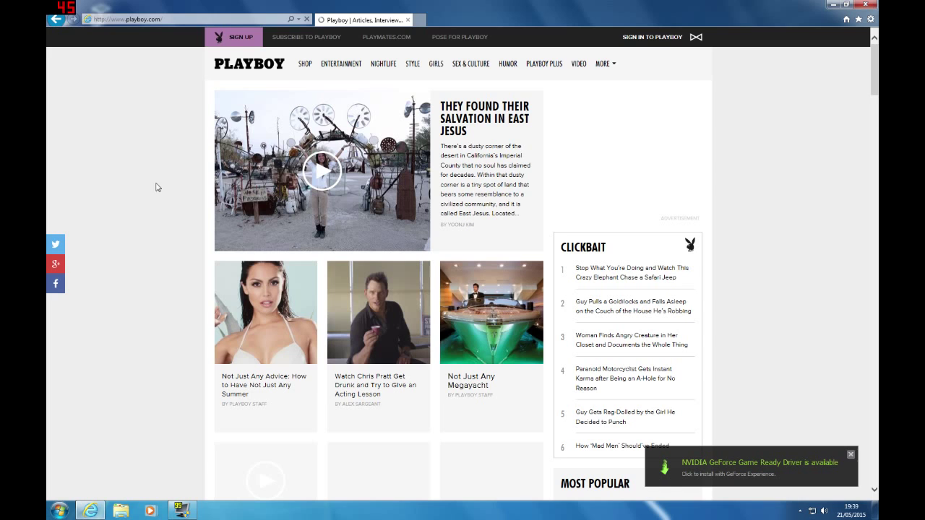
scroll(down, 3)
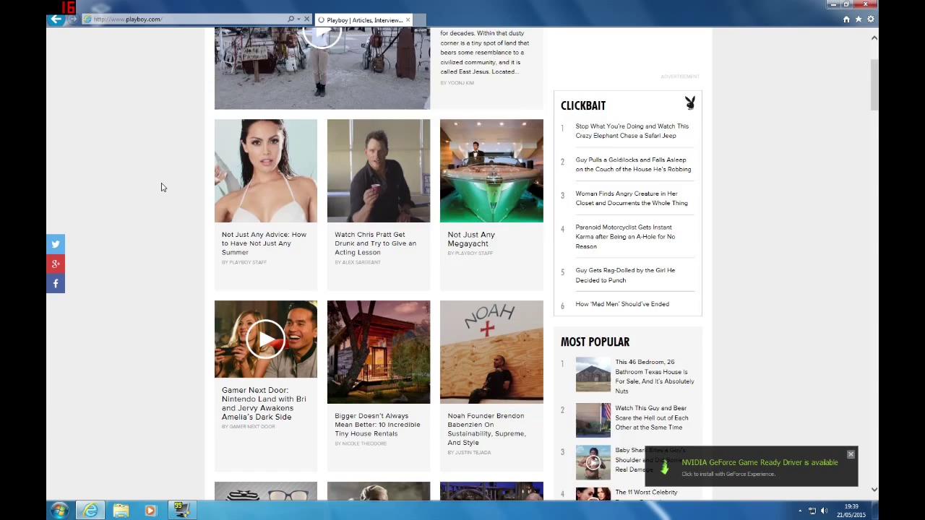
scroll(down, 3)
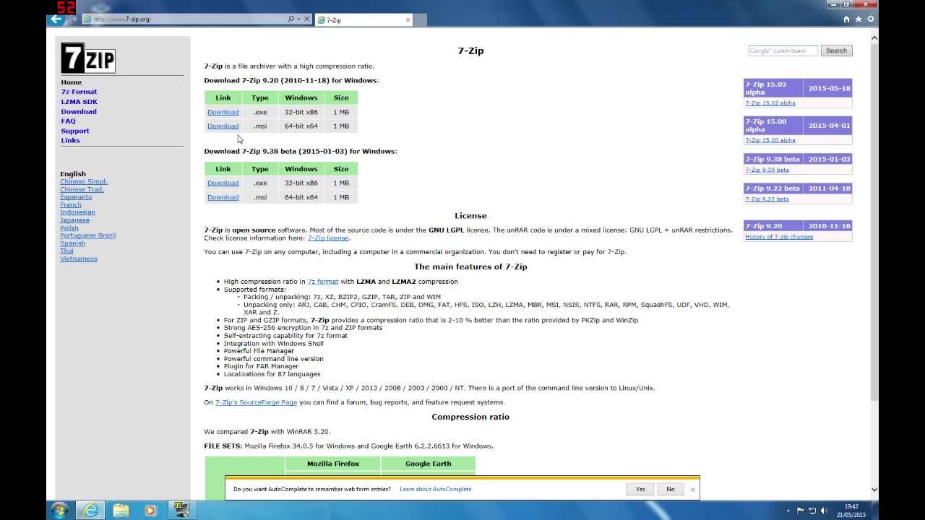
Step: Start a 7-Zip 9.20 download from 7-zip.org to test the download block
click(223, 112)
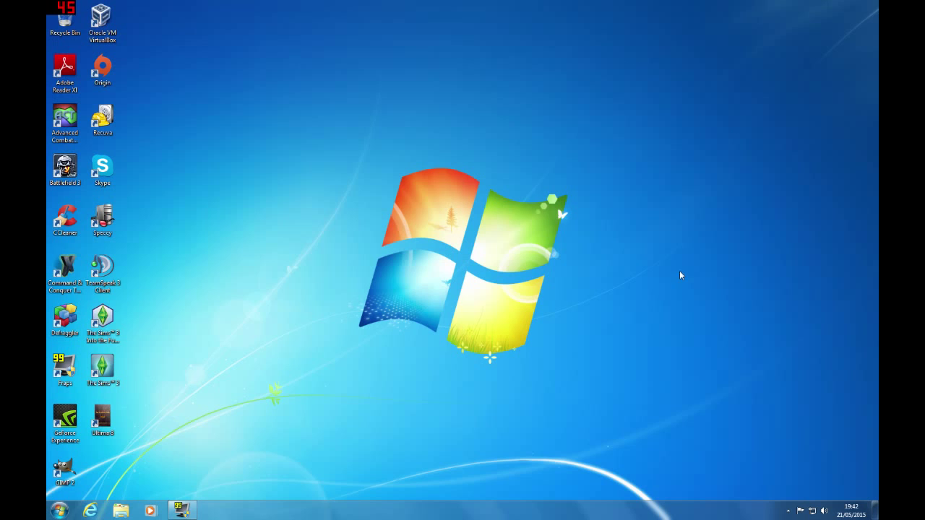
mouse_move(558, 381)
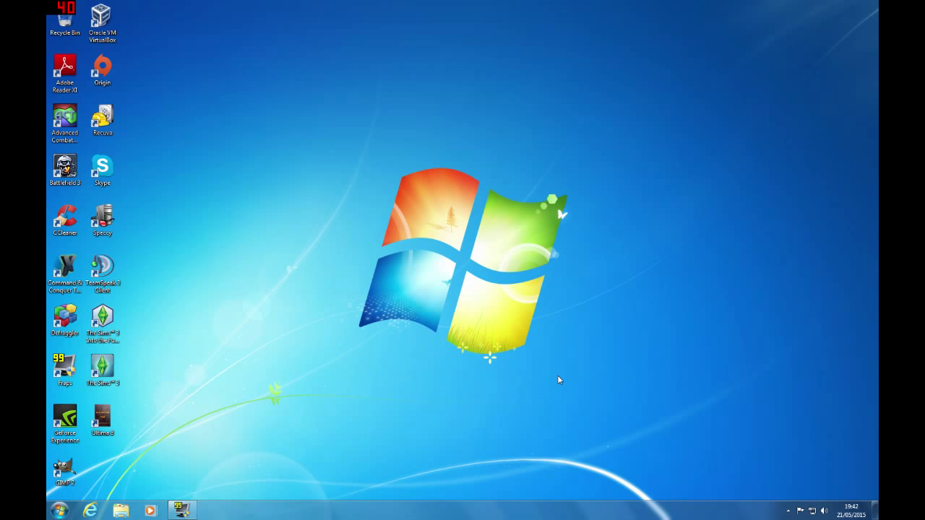